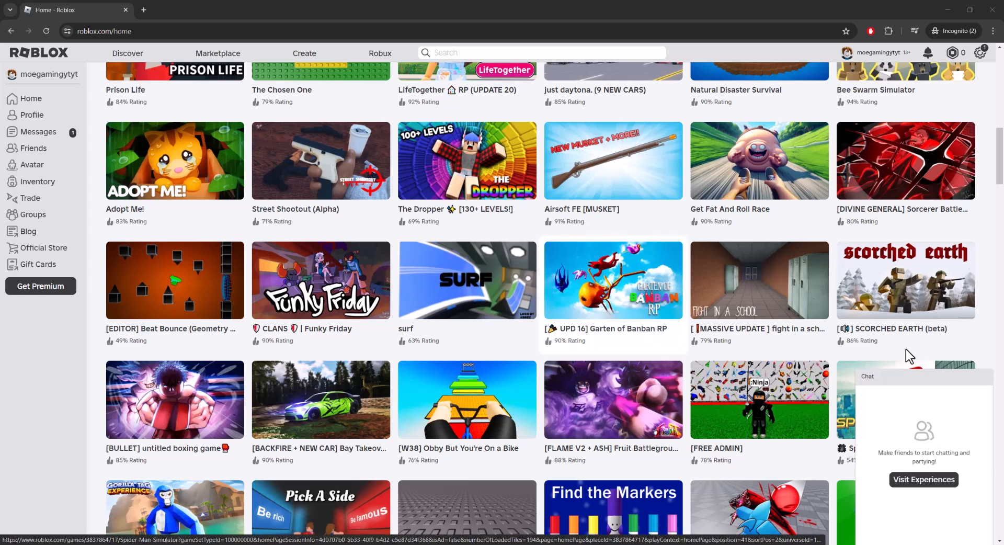
mouse_move(378, 276)
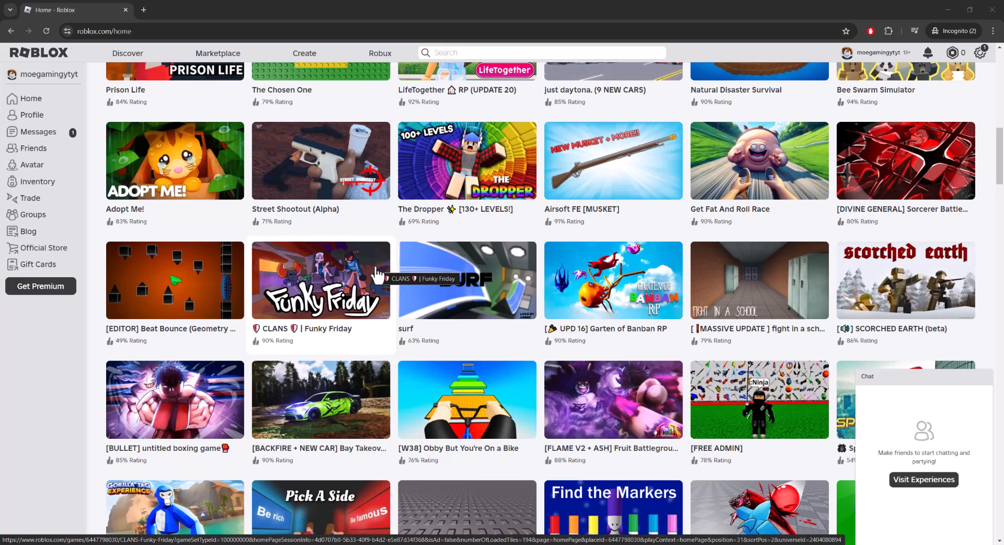
mouse_move(265, 298)
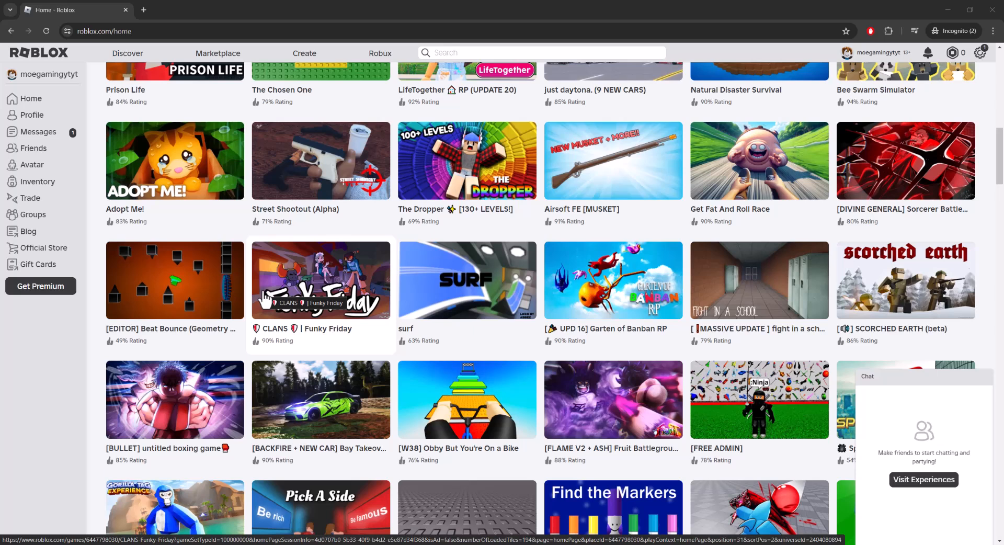
mouse_move(886, 296)
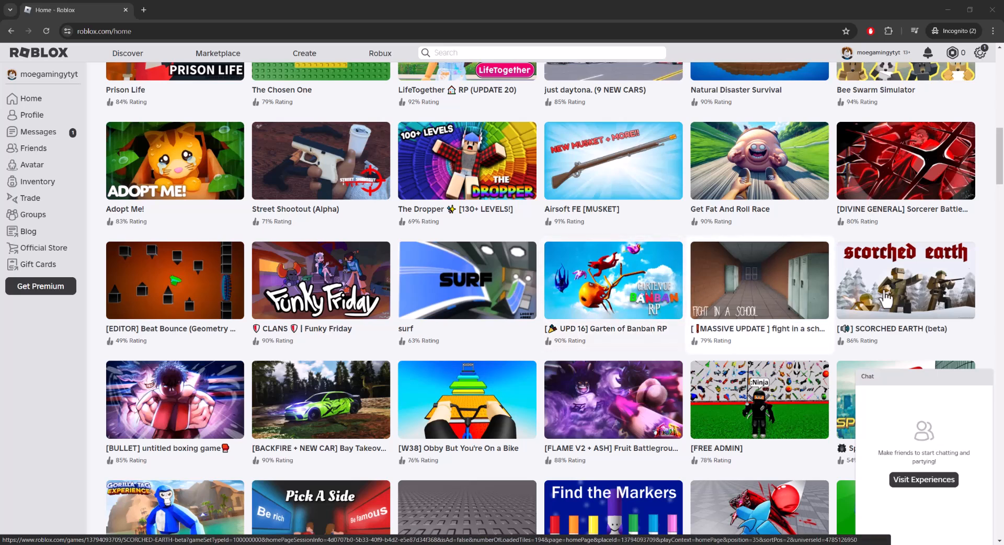
mouse_move(540, 375)
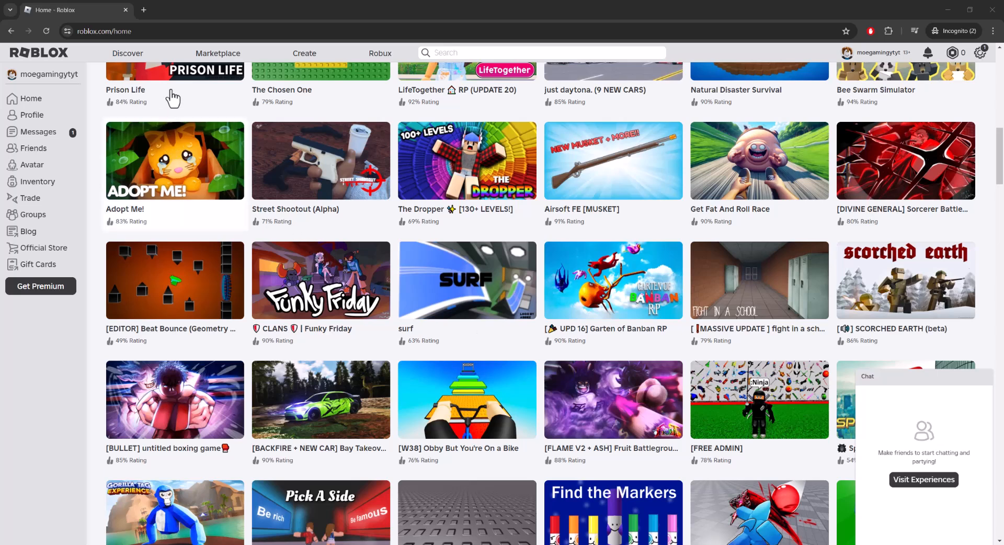
- Navigate from the home page to roblox.com/support to reach the Contact Us form
left_click(128, 30)
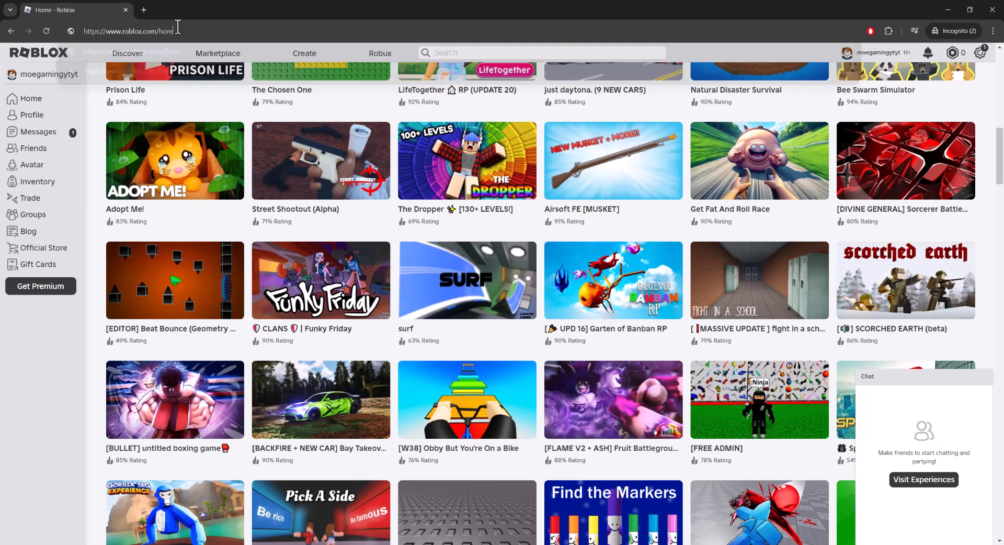
type("support")
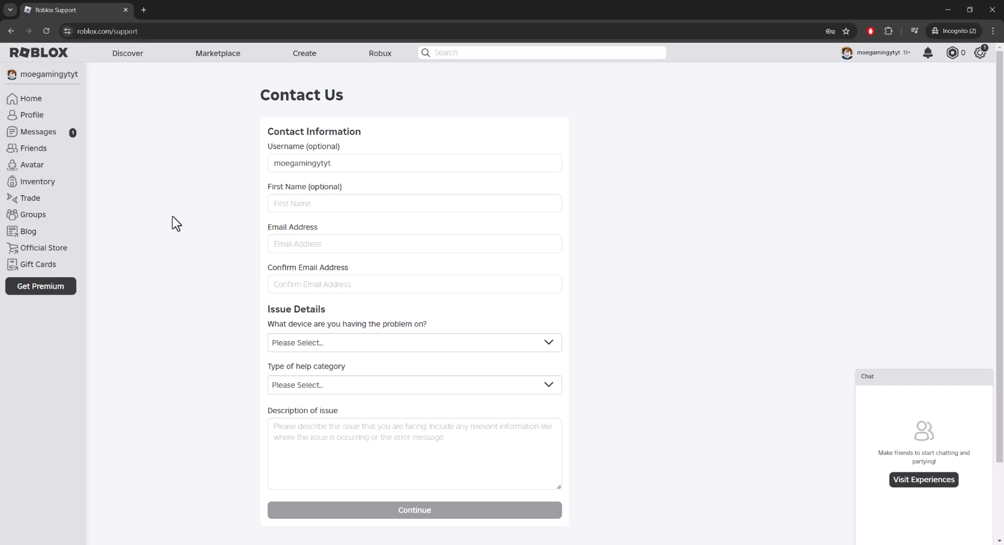
mouse_move(237, 337)
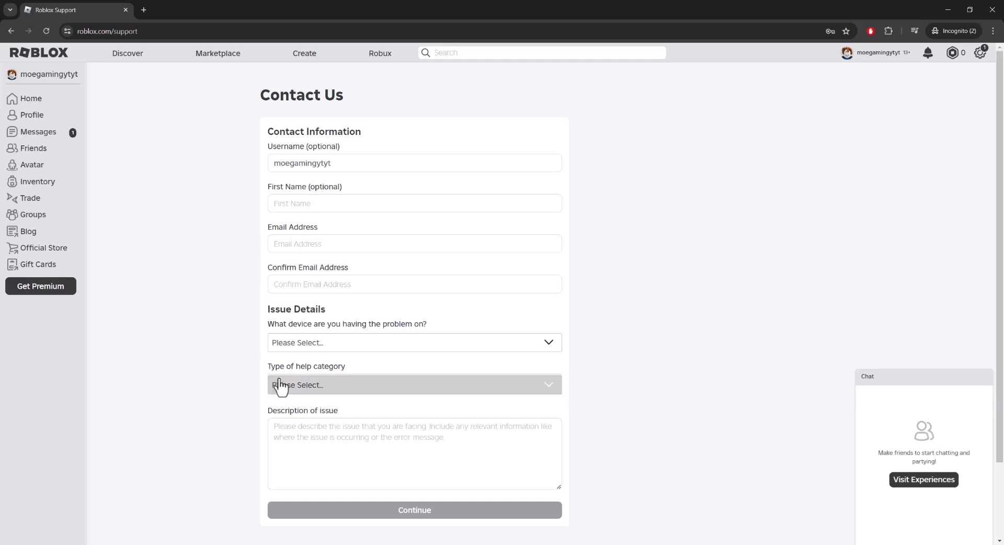
- Expand the 'Type of help category' dropdown on the Contact Us form
left_click(414, 385)
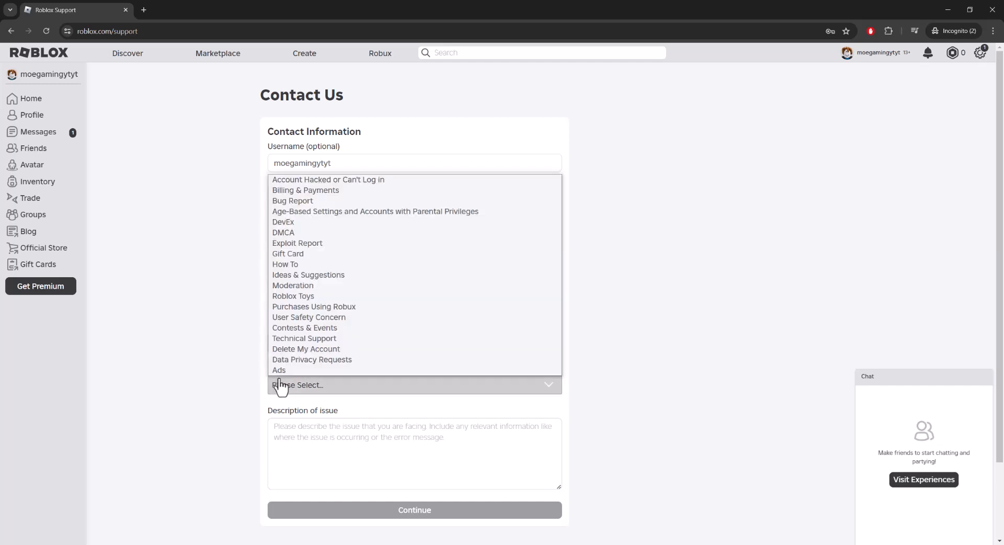